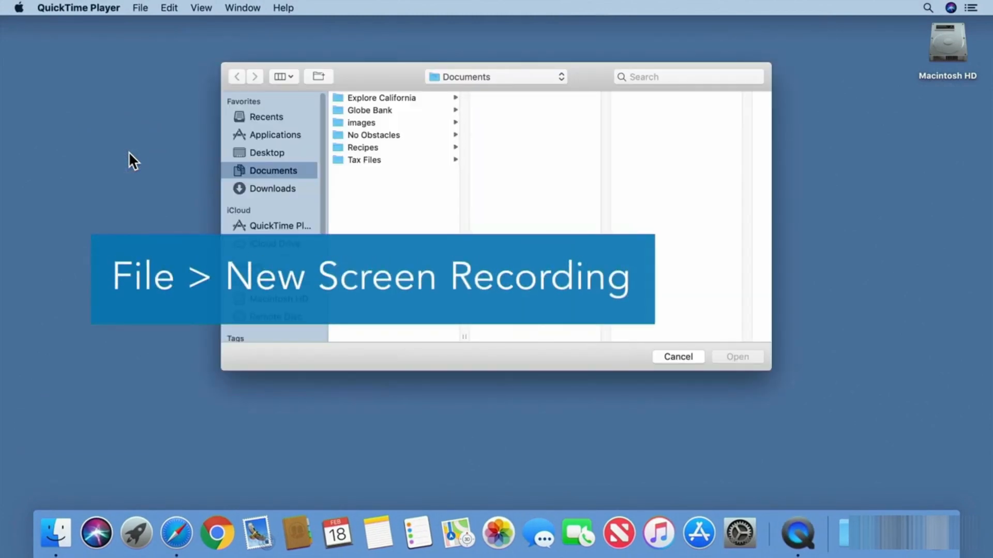
# Step: Start a new screen recording session from the File menu
pyautogui.click(139, 7)
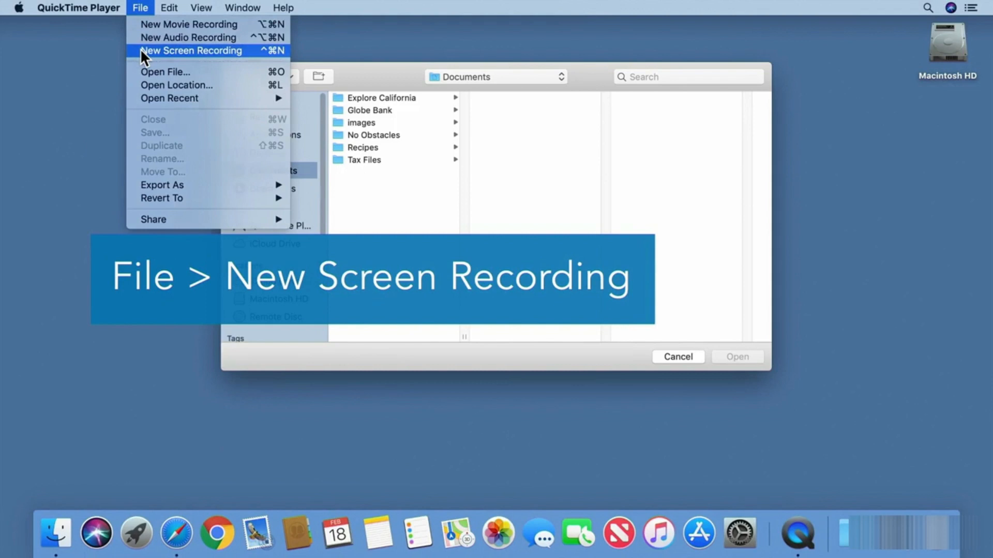
pyautogui.click(190, 50)
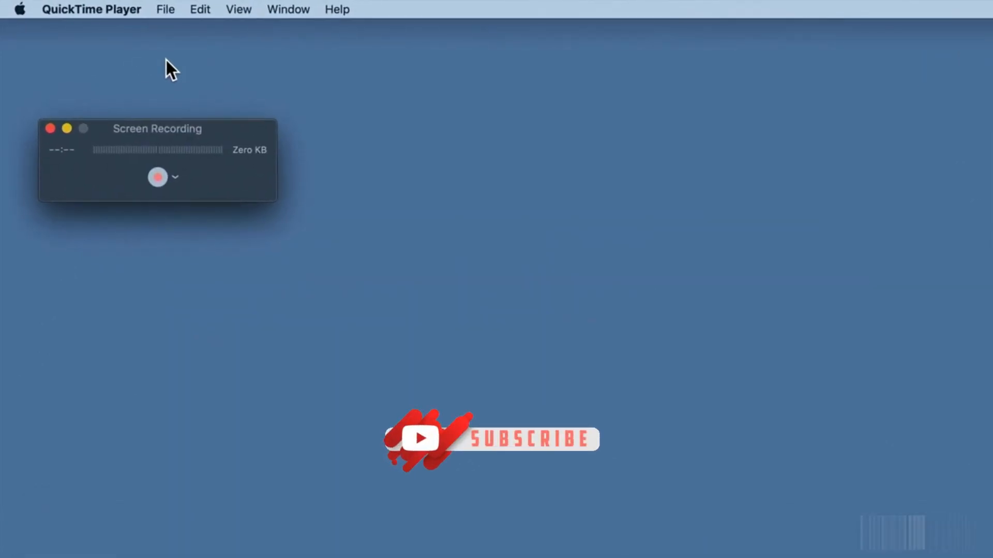
# Step: Record the whole screen with Microphone set to None
pyautogui.click(176, 176)
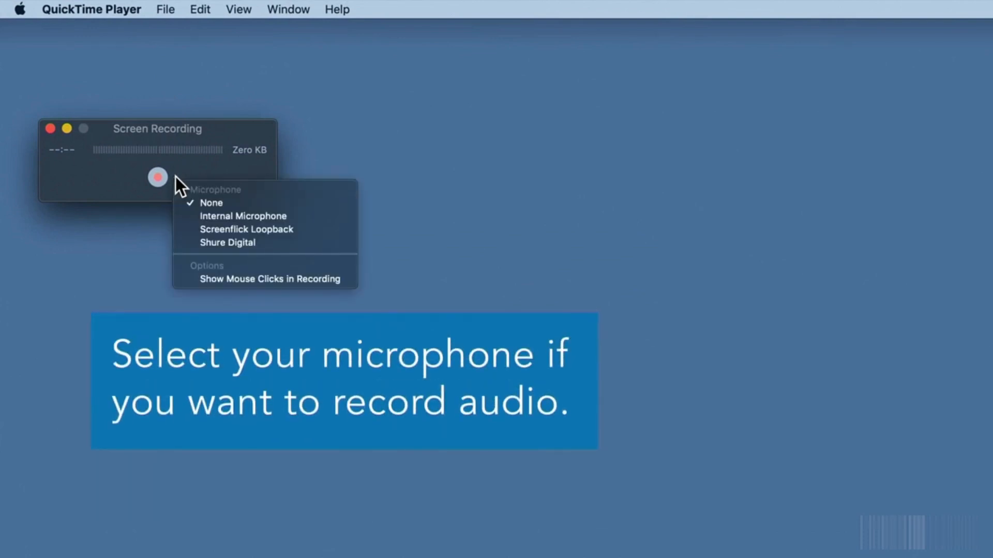
pyautogui.moveTo(221, 203)
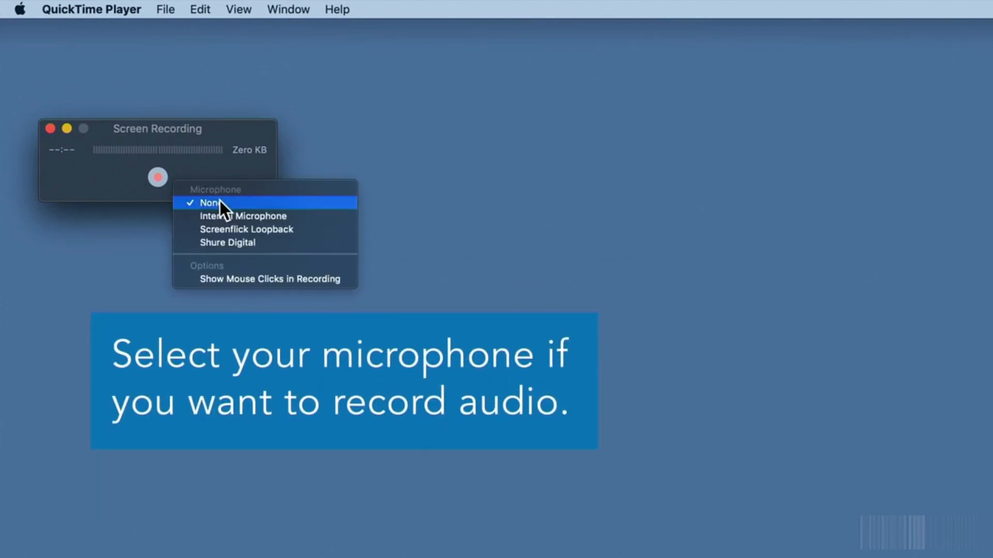
pyautogui.click(209, 203)
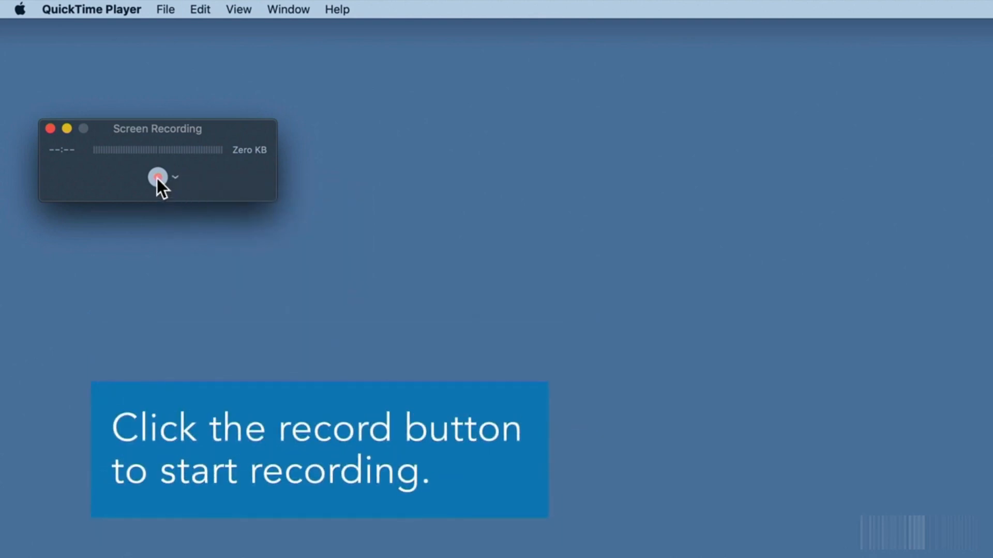
pyautogui.click(157, 177)
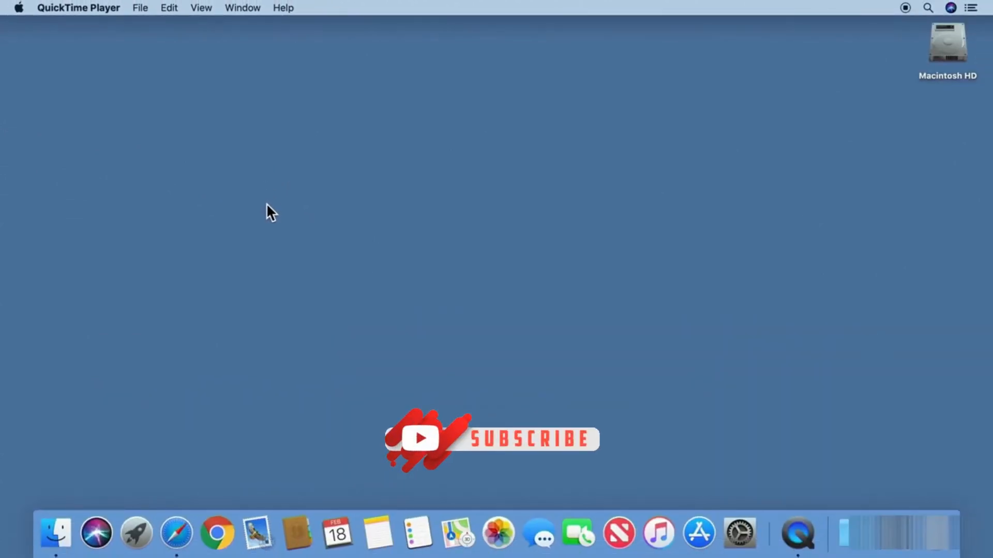
pyautogui.click(176, 532)
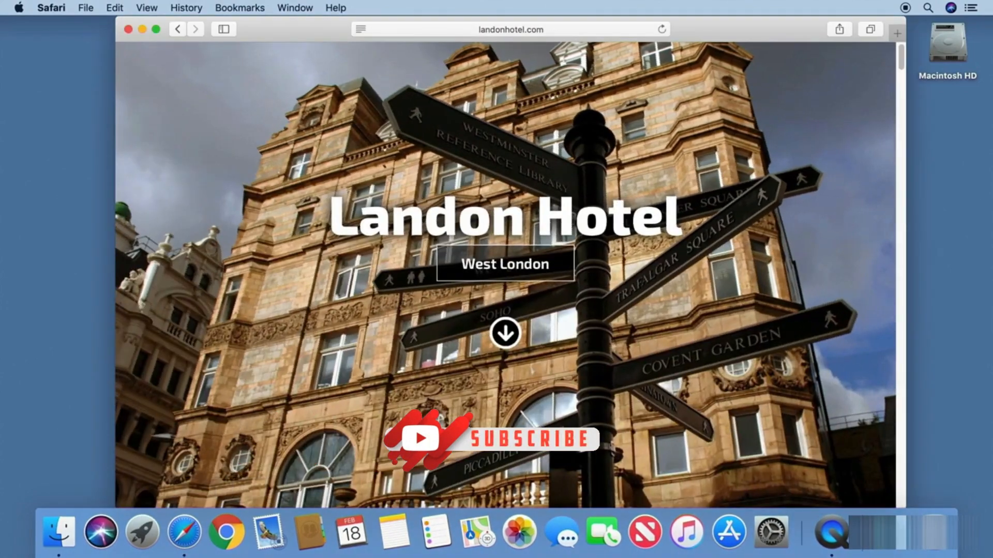
# Step: Scroll down the Landon Hotel page and jump to its Dining section
pyautogui.scroll(-3)
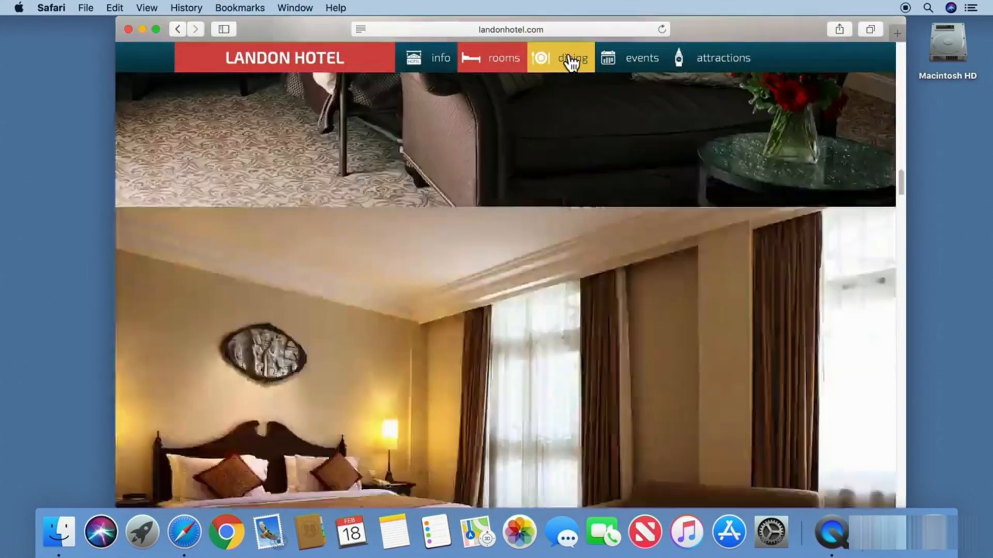
pyautogui.click(572, 58)
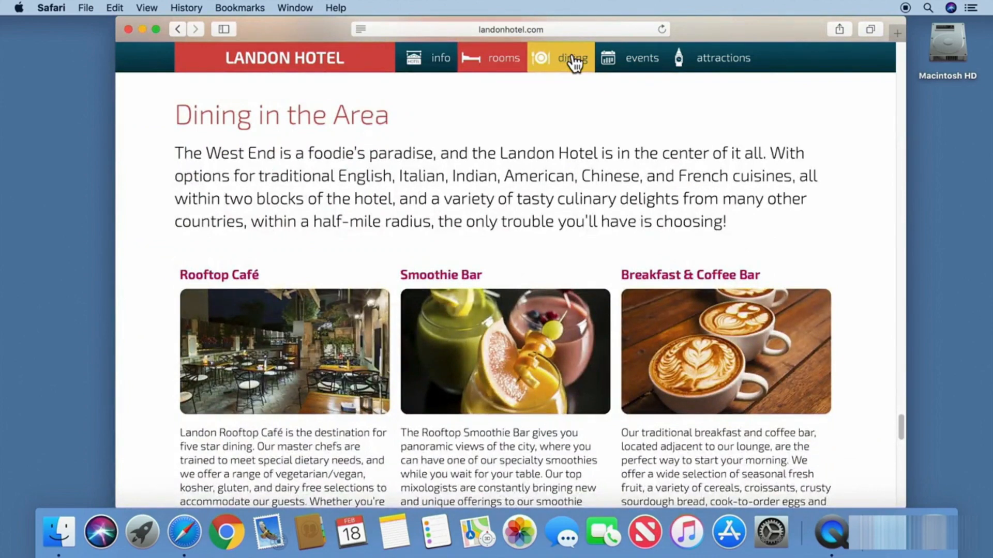
pyautogui.moveTo(907, 13)
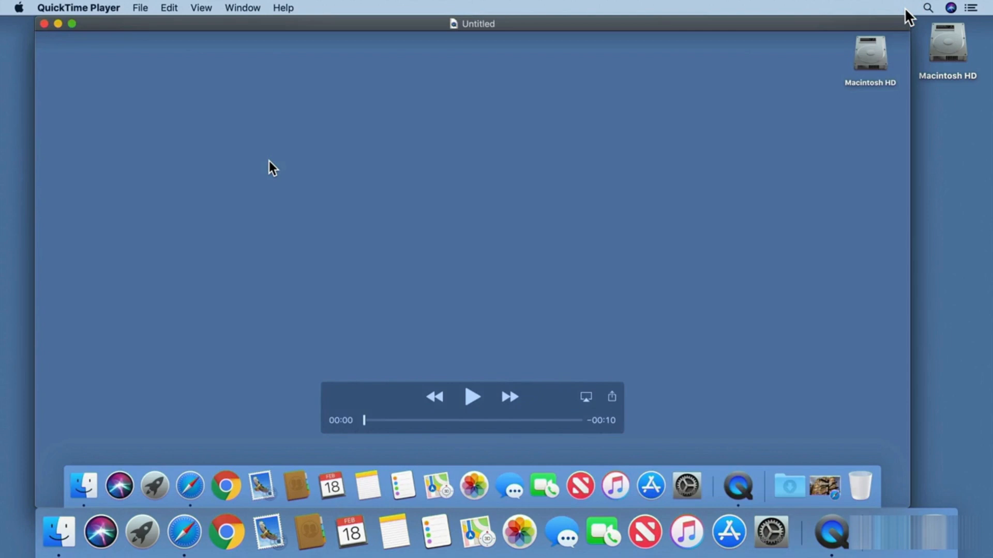
pyautogui.moveTo(472, 403)
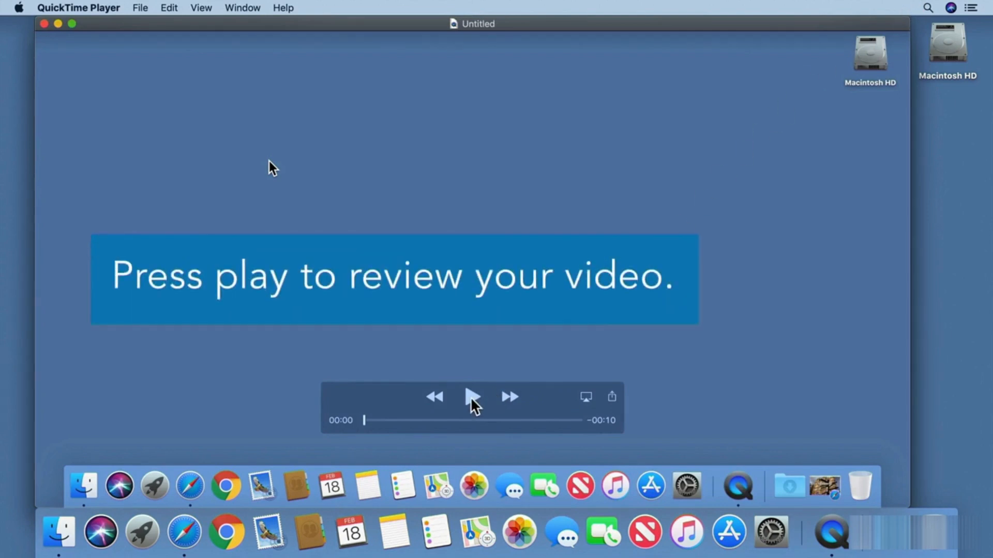
# Step: Play back the untitled recording to review the hotel site tour
pyautogui.click(472, 397)
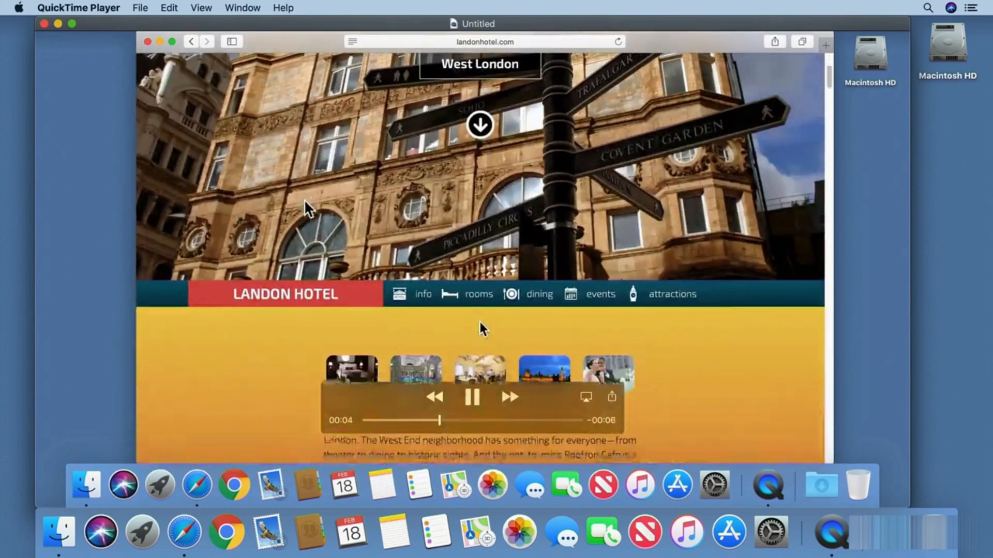
pyautogui.click(140, 8)
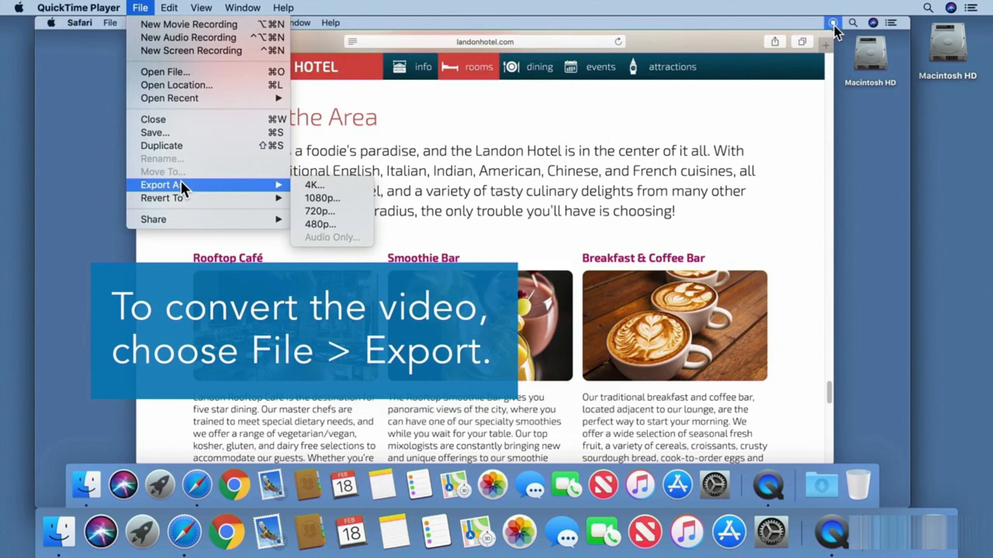
pyautogui.moveTo(345, 226)
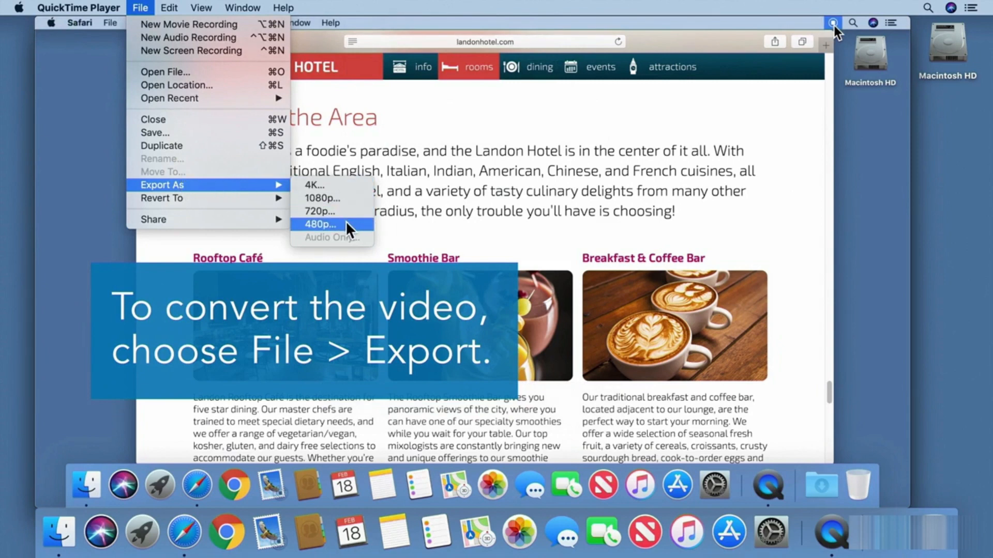
# Step: Export the recording at 480p named 'Hotel Site Tour' in Documents
pyautogui.click(318, 224)
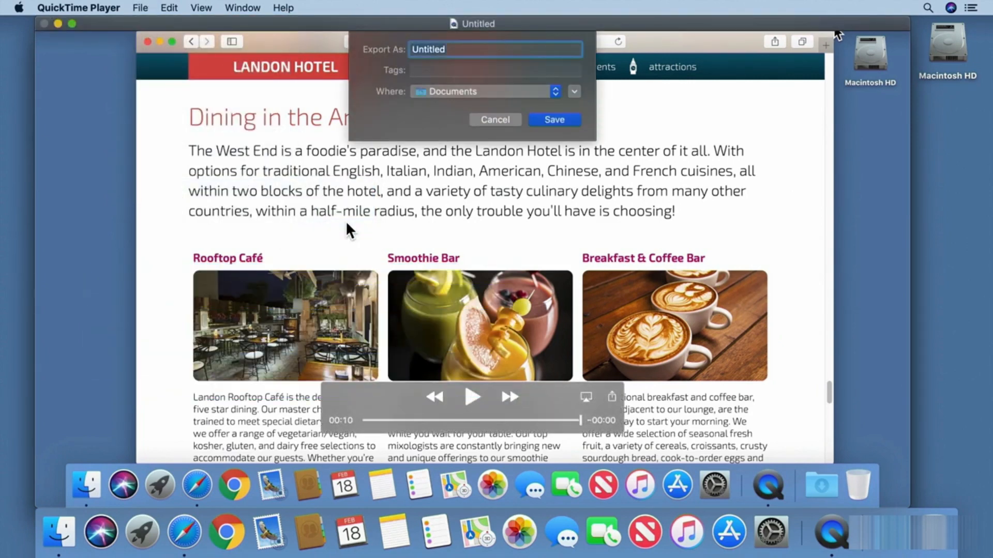
pyautogui.write('Hotel Site Tour')
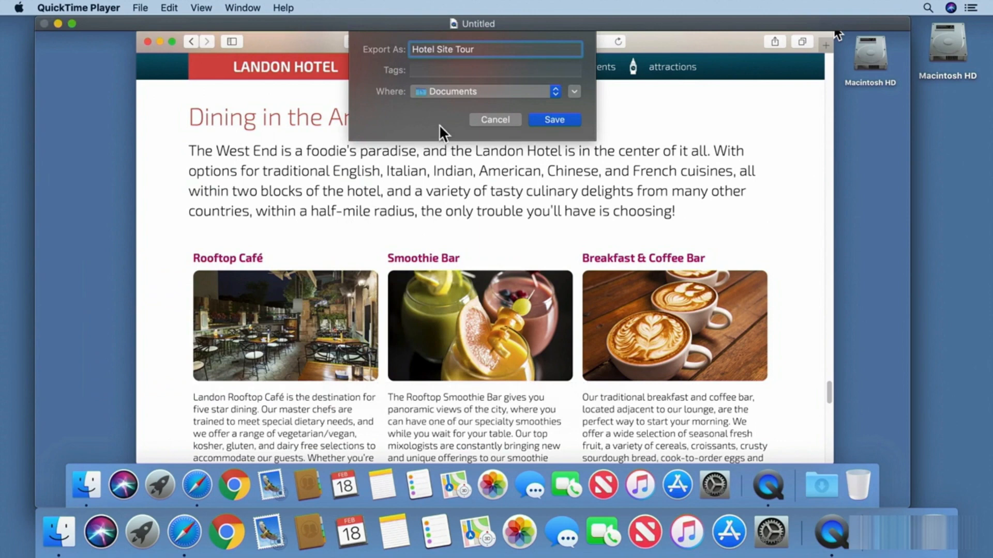